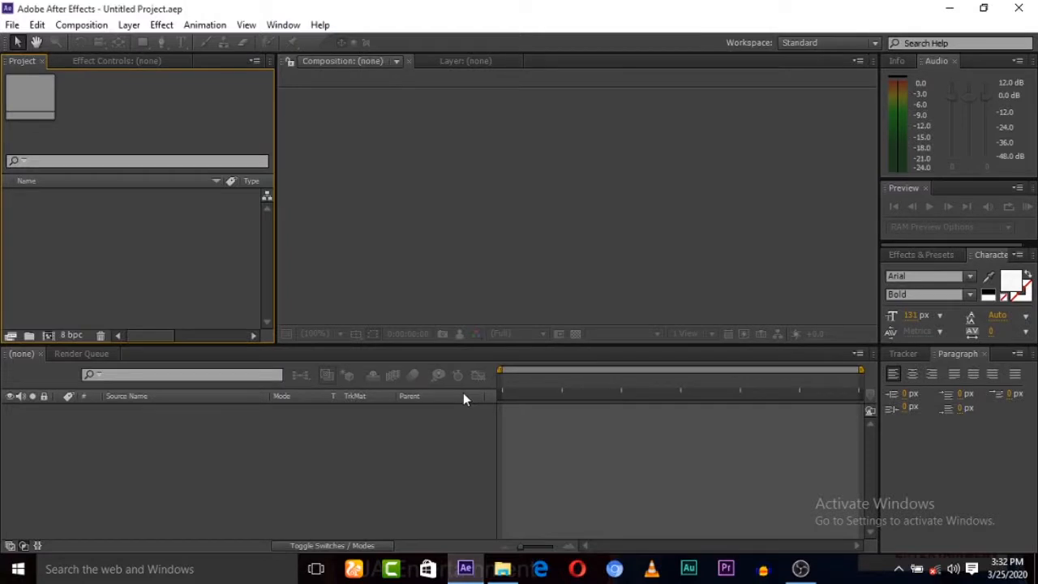
{"action": "mouse_move", "coordinate": [477, 244]}
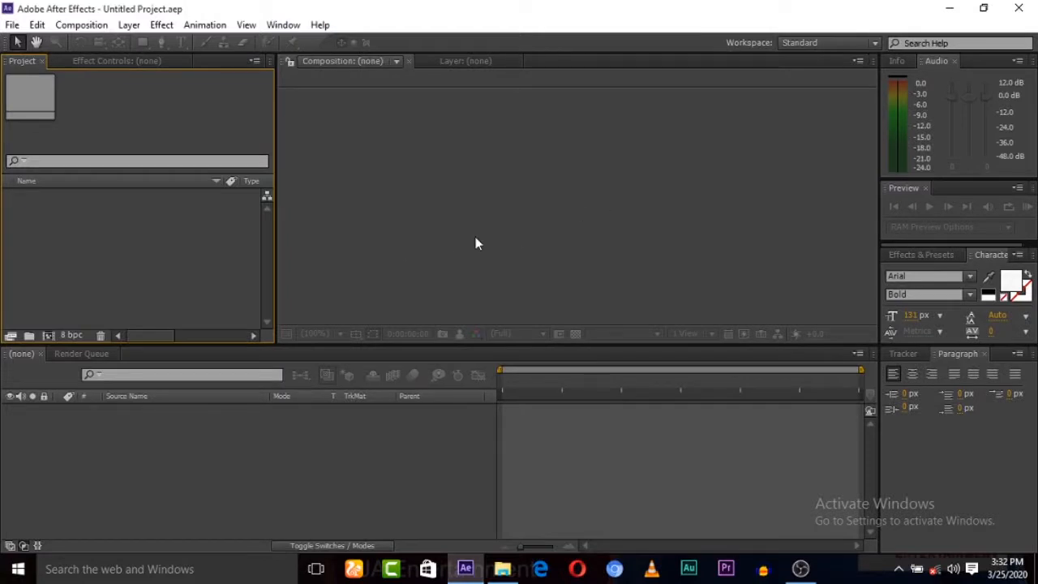
{"action": "mouse_move", "coordinate": [498, 168]}
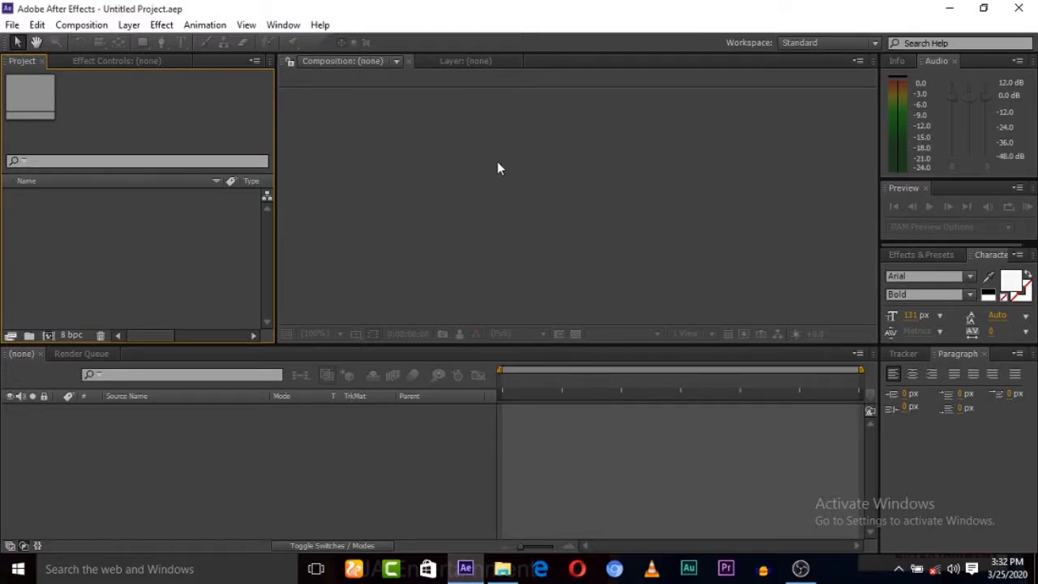
Step: Create a new 1280x720 composition named 'saber text', about five seconds long, with a black background
{"action": "left_click", "coordinate": [80, 24]}
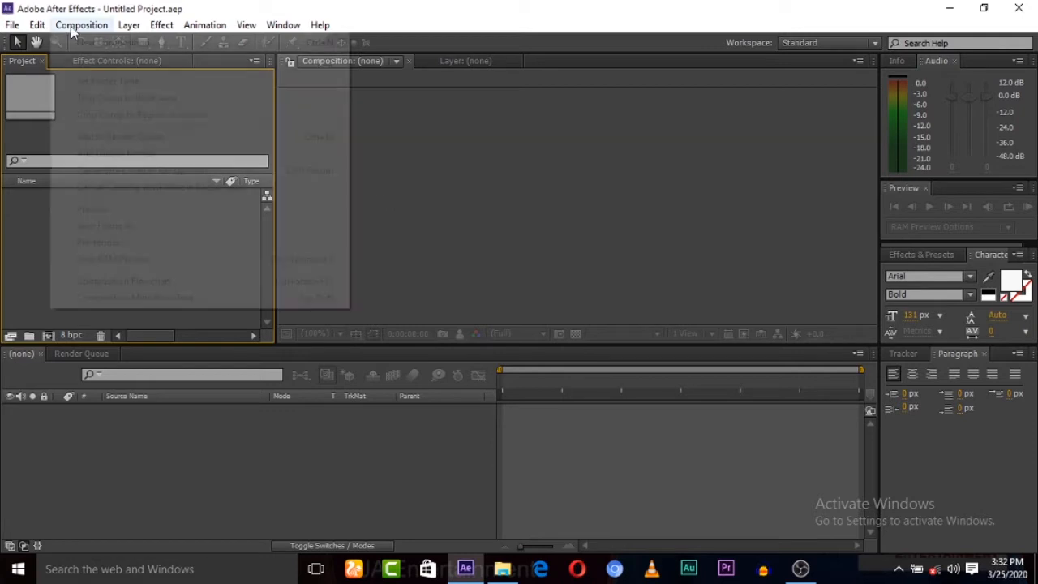
{"action": "left_click", "coordinate": [111, 41]}
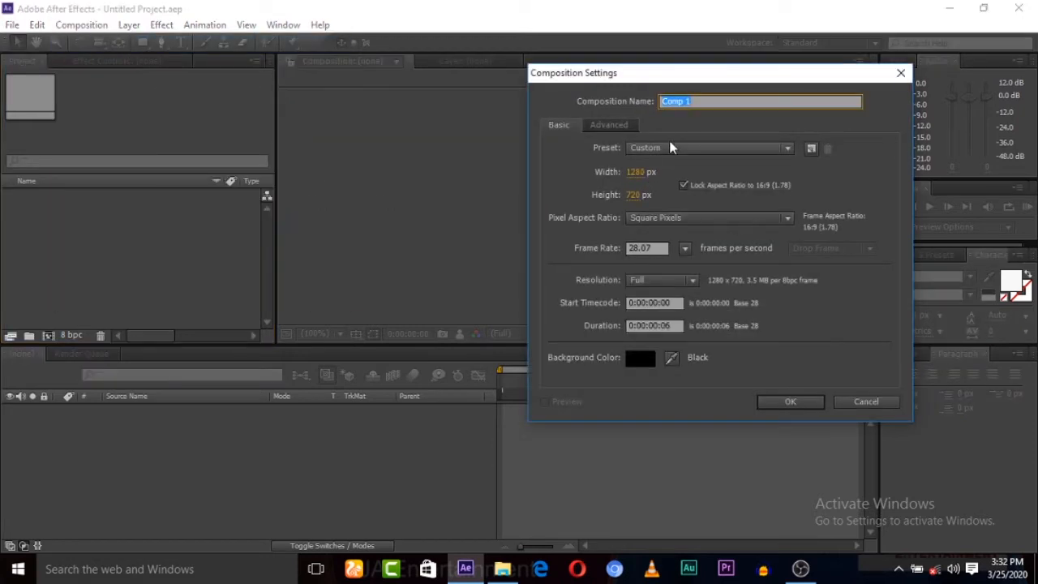
{"action": "type", "text": "s"}
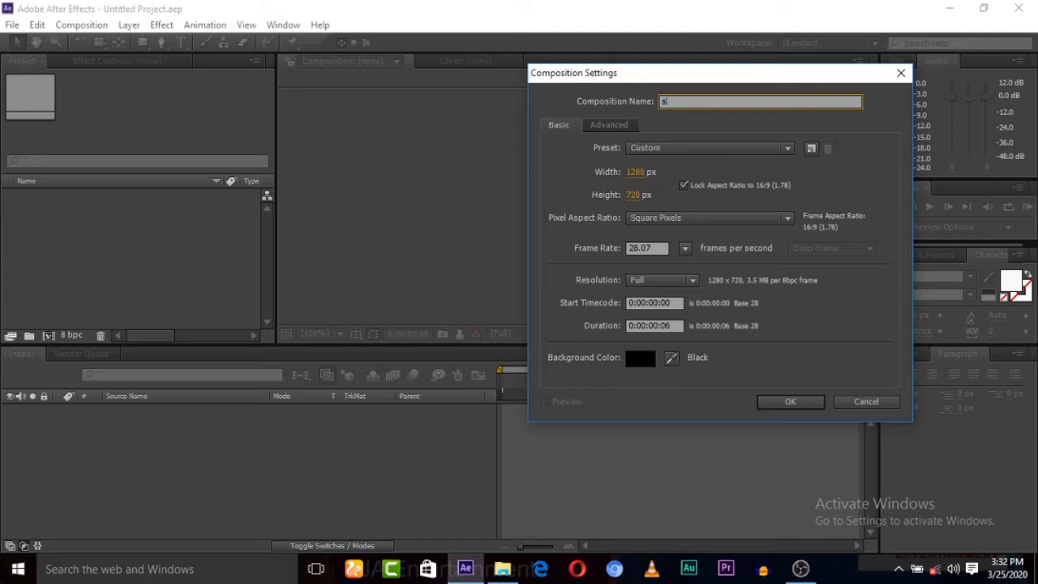
{"action": "type", "text": "saber text"}
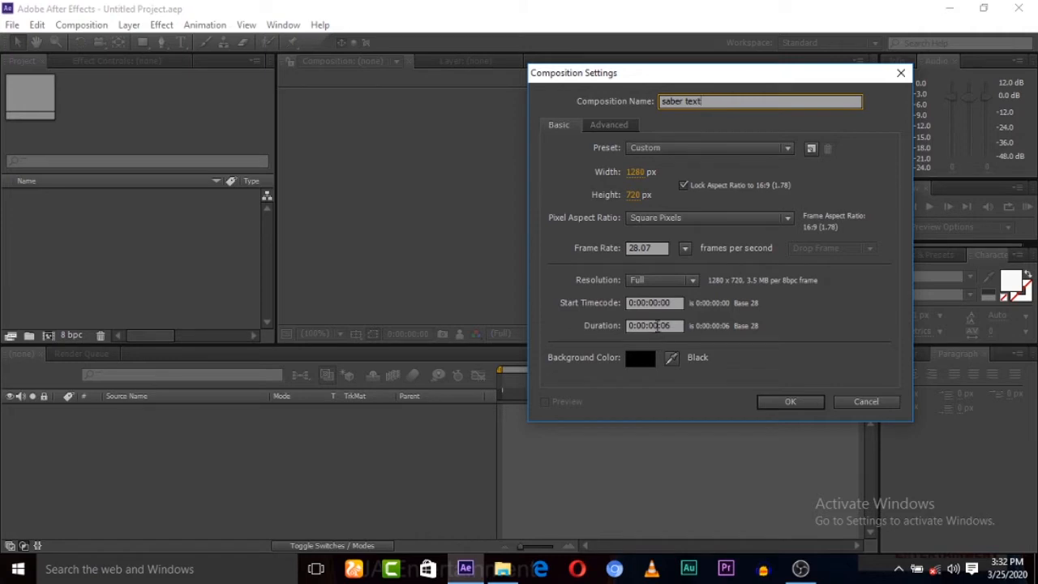
{"action": "left_click", "coordinate": [654, 325]}
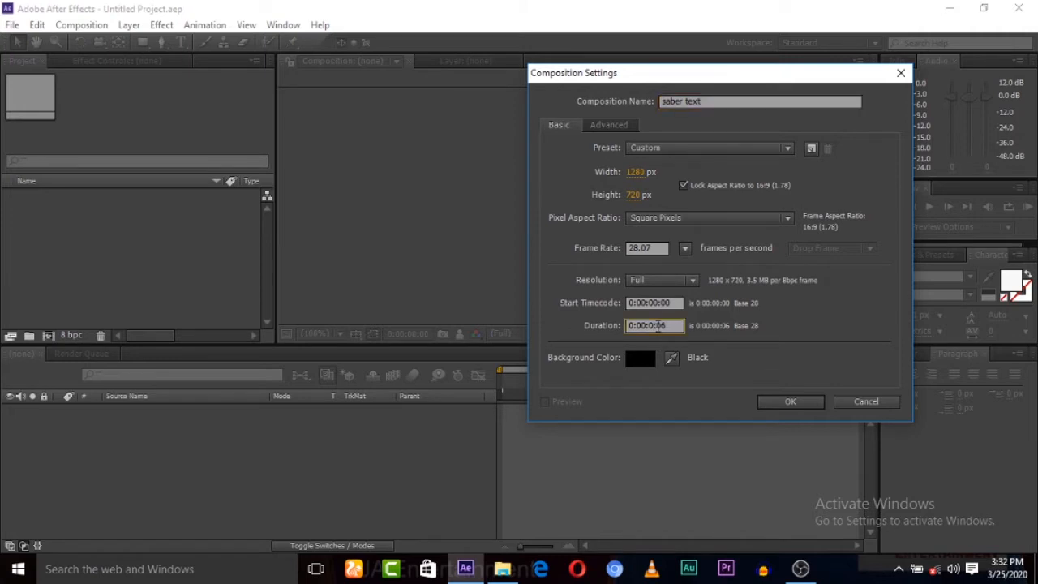
{"action": "left_click", "coordinate": [790, 402]}
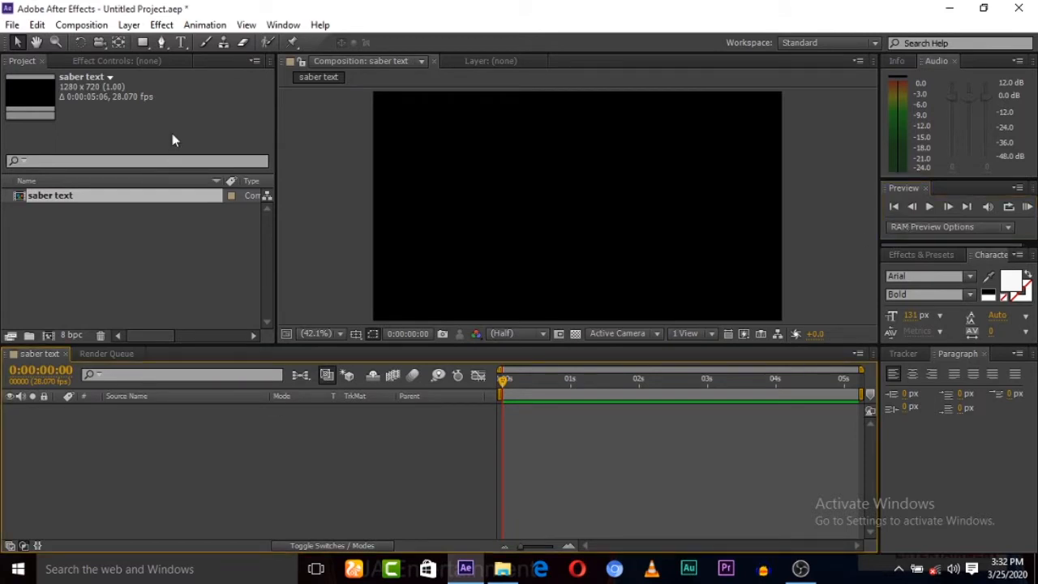
Step: Add a white bold text layer reading 'JA Entertainment' near the middle of the comp
{"action": "left_click", "coordinate": [181, 42]}
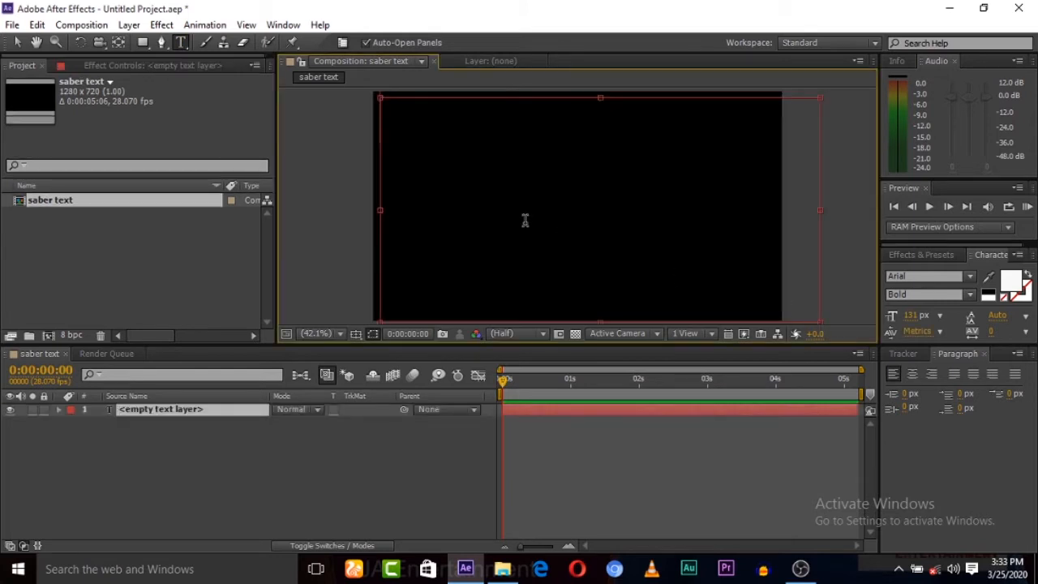
{"action": "type", "text": "J"}
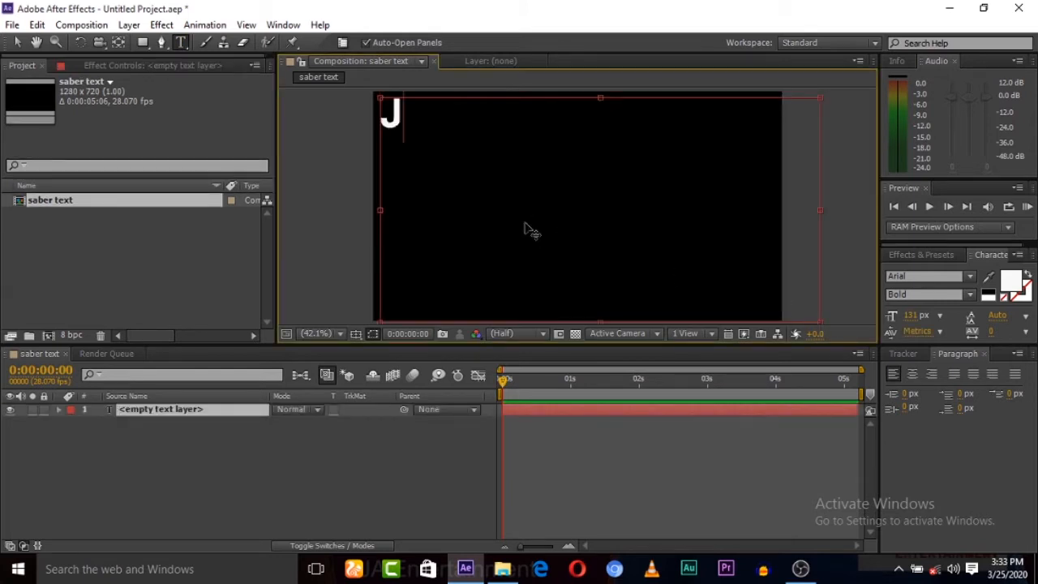
{"action": "type", "text": "A EN"}
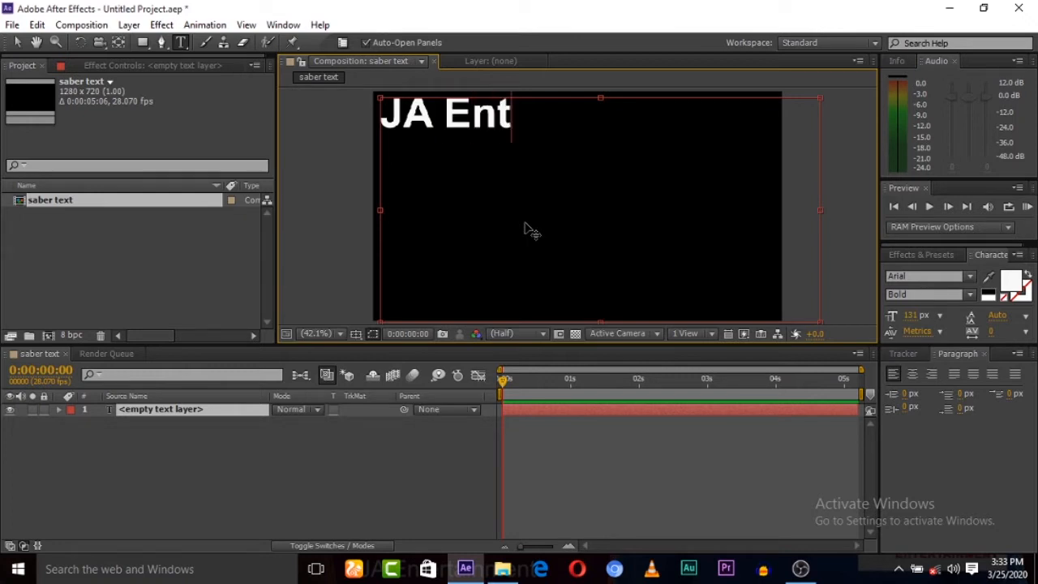
{"action": "type", "text": "ertainm"}
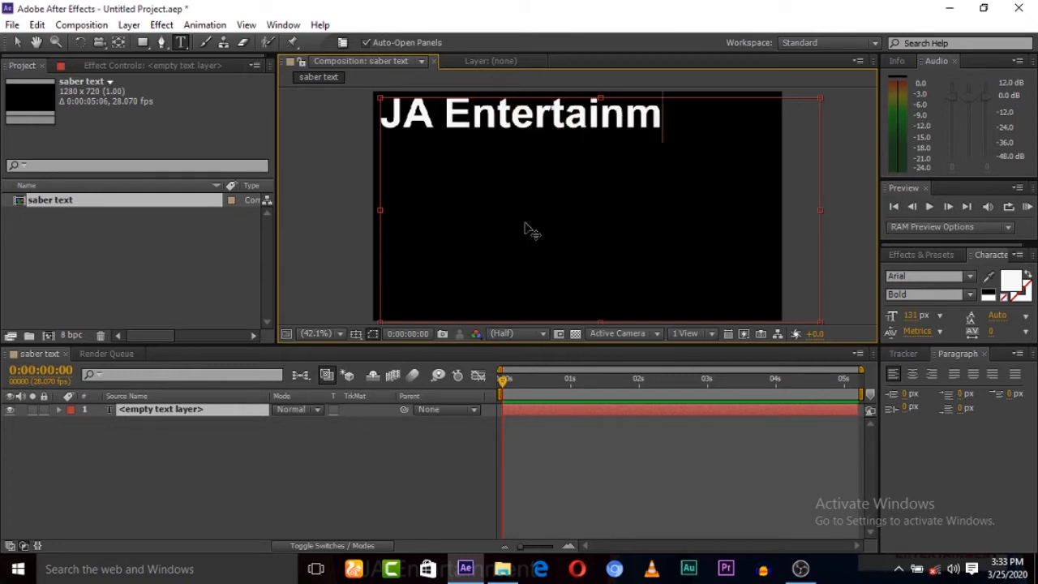
{"action": "type", "text": "ent"}
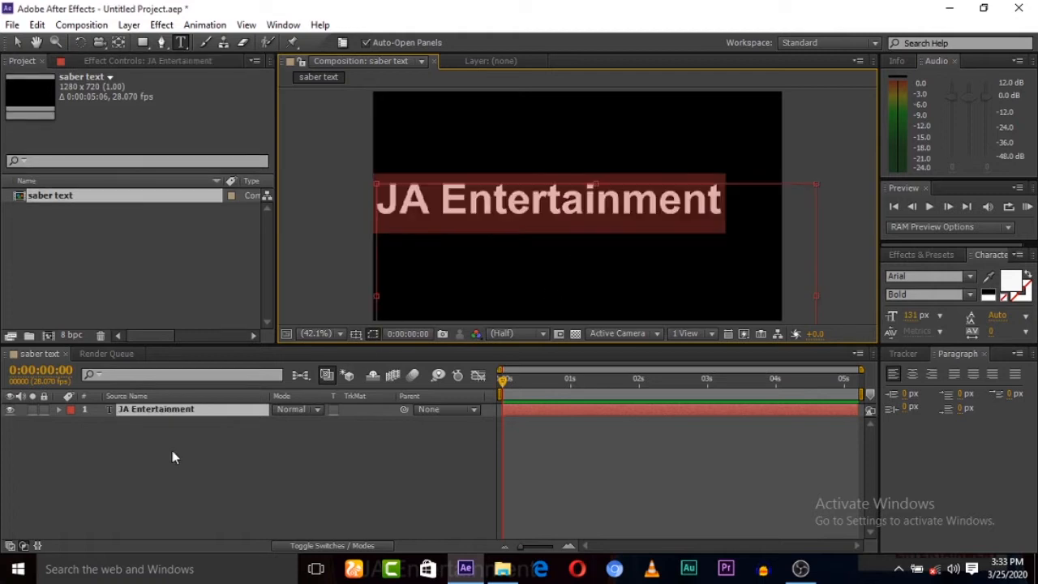
Step: Add a solid layer named 'saber' above the text and apply Video Copilot's Saber effect to it
{"action": "right_click", "coordinate": [172, 456]}
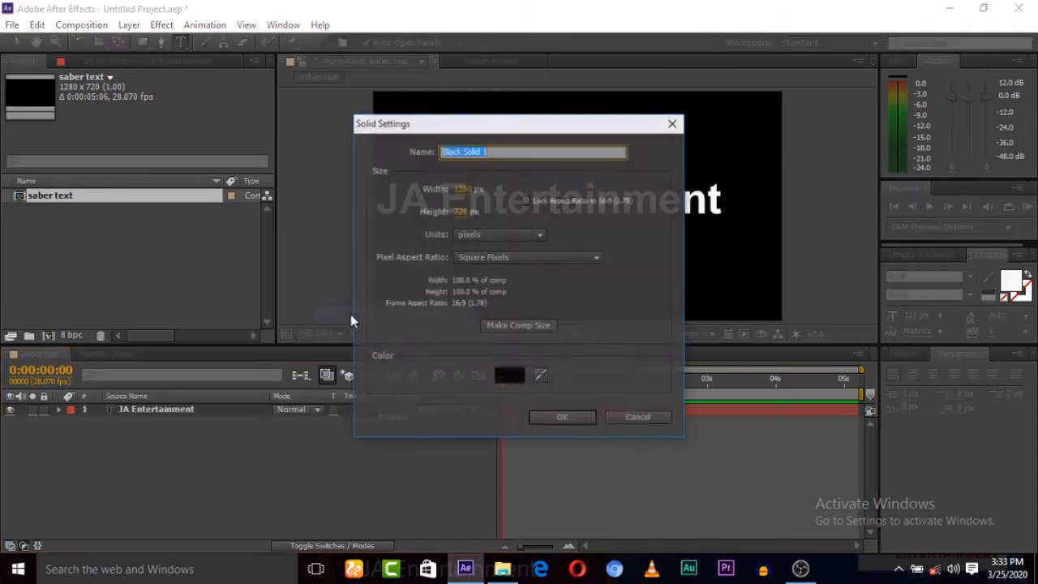
{"action": "type", "text": "sab"}
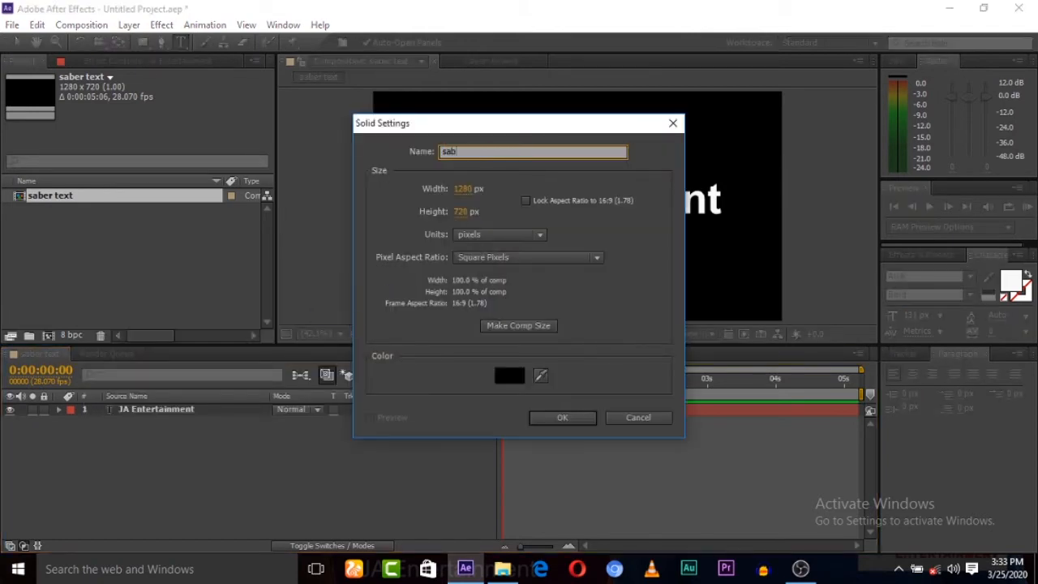
{"action": "left_click", "coordinate": [562, 417]}
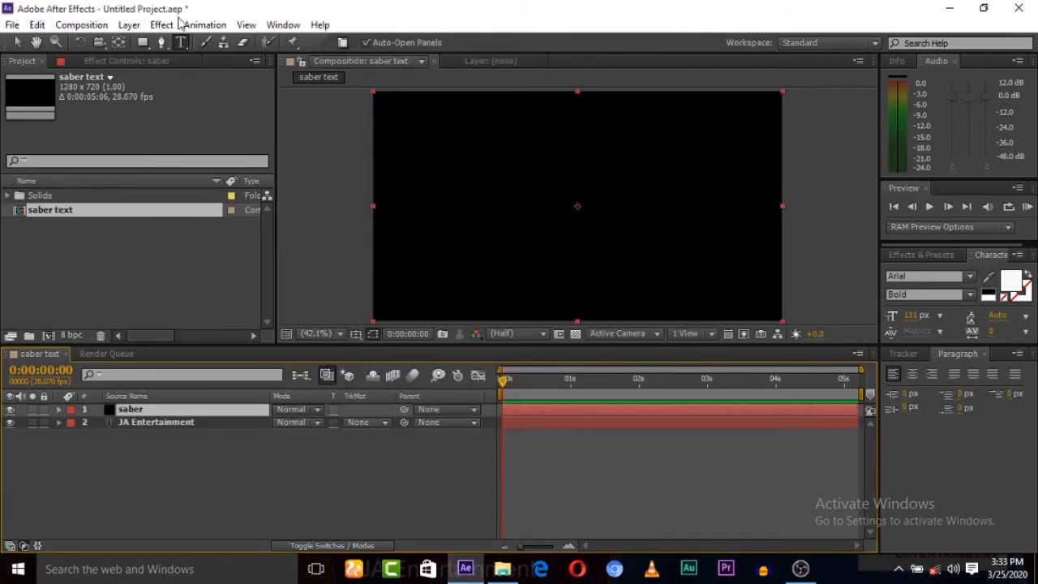
{"action": "left_click", "coordinate": [161, 25]}
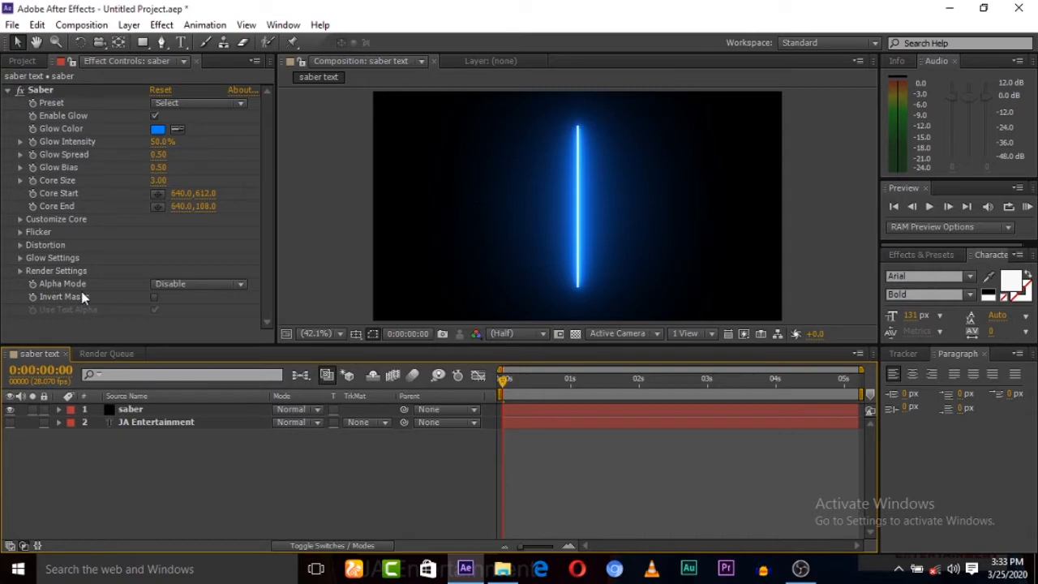
Step: Try a different Saber preset for the beam's look
{"action": "left_click", "coordinate": [198, 102]}
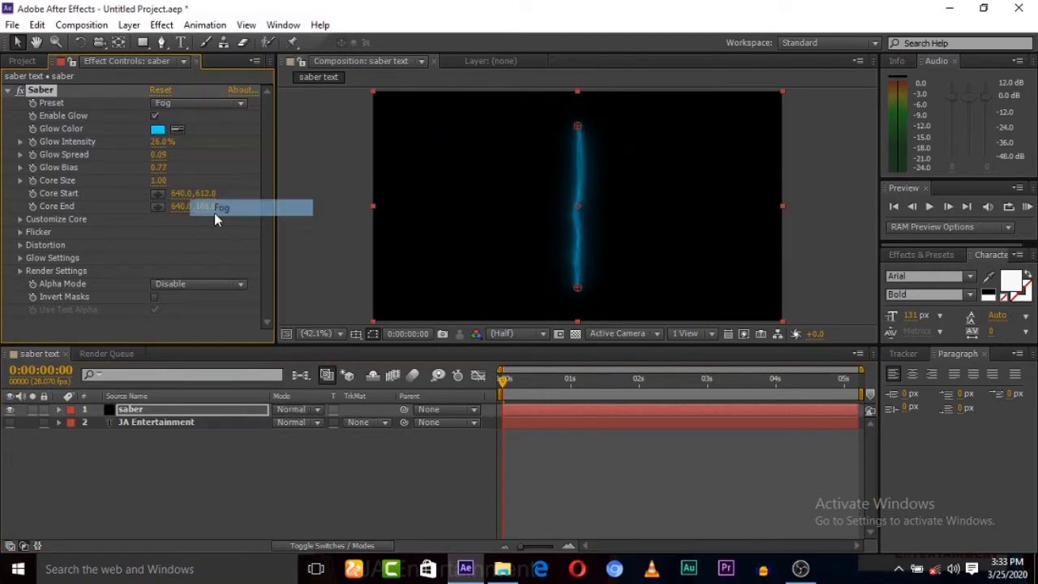
{"action": "left_click", "coordinate": [199, 103]}
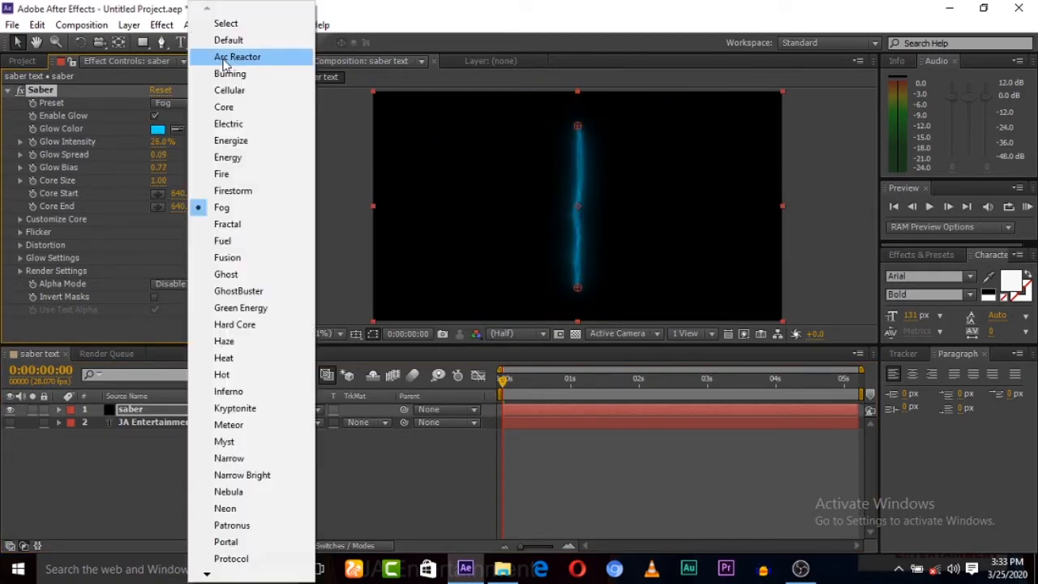
{"action": "left_click", "coordinate": [228, 40]}
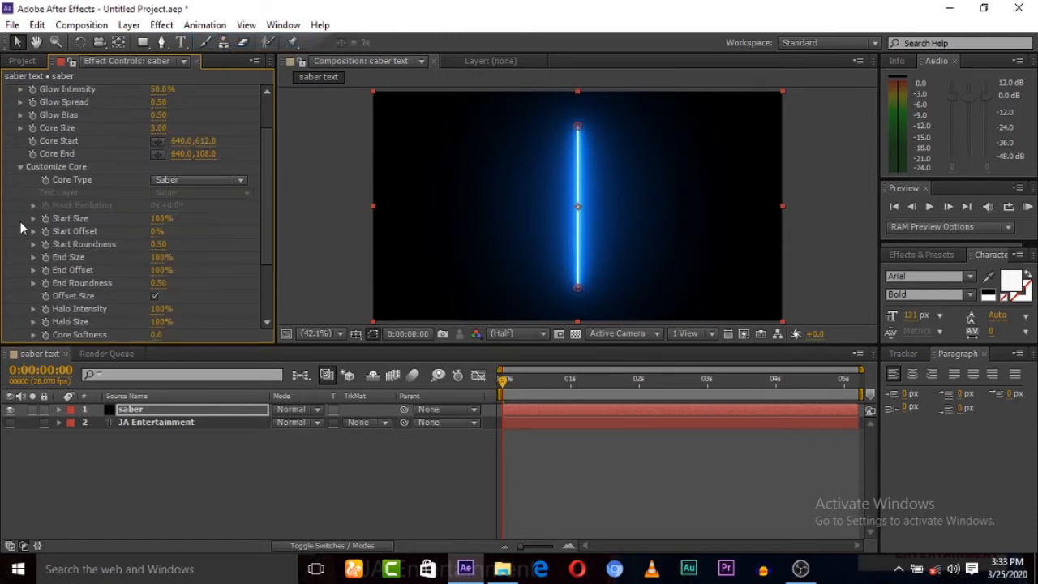
Step: Set Saber's Core Type to Text Layer using '2. JA Entertainment' as the source
{"action": "left_click", "coordinate": [199, 179]}
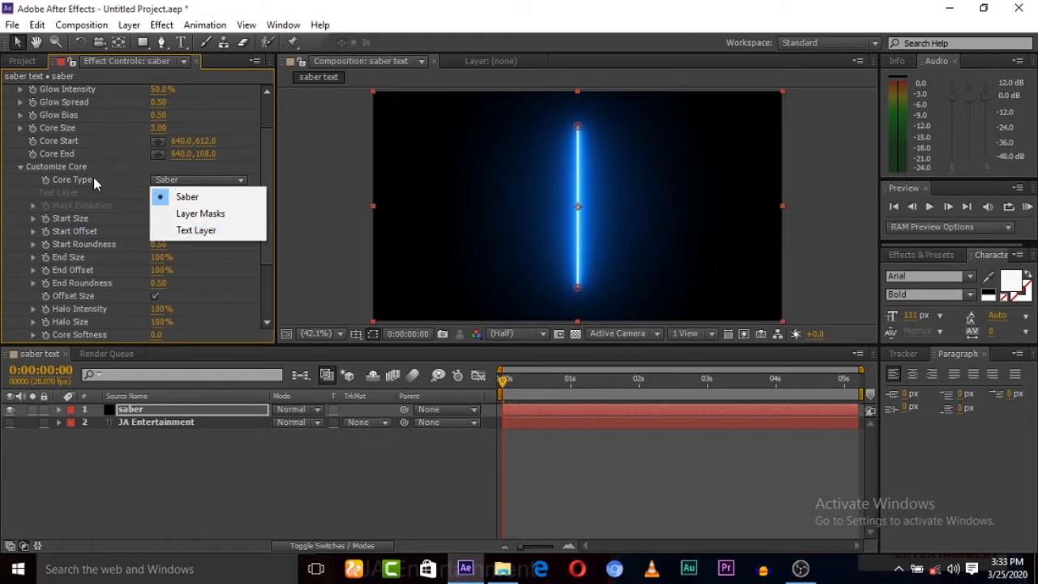
{"action": "mouse_move", "coordinate": [226, 193]}
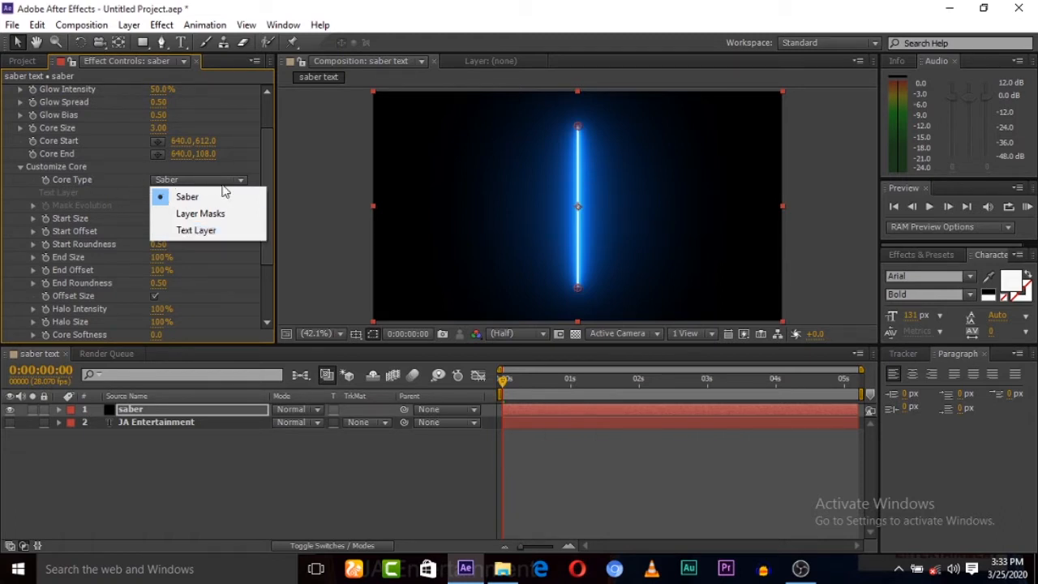
{"action": "left_click", "coordinate": [196, 229]}
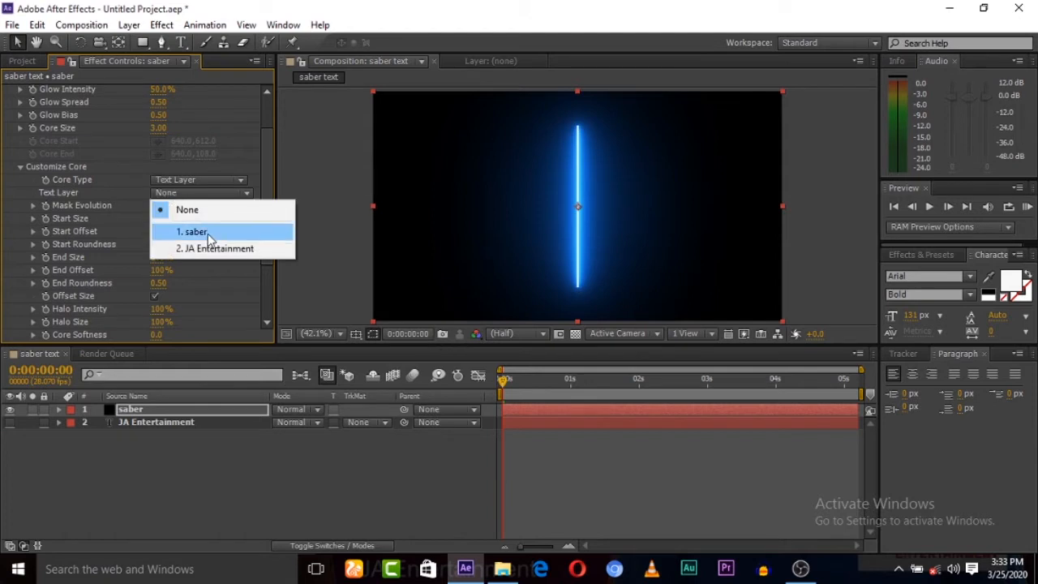
{"action": "mouse_move", "coordinate": [216, 249]}
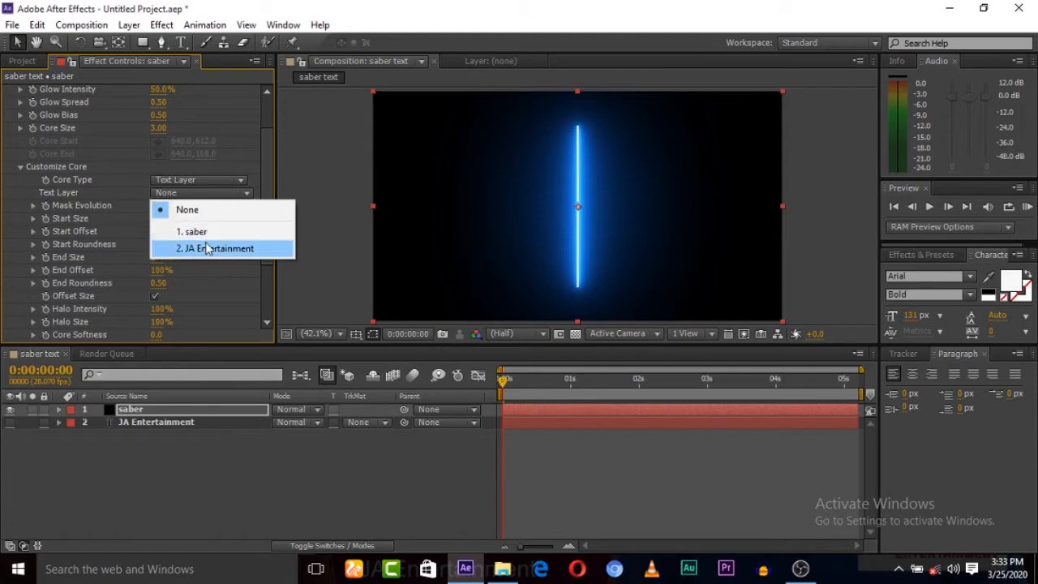
{"action": "left_click", "coordinate": [217, 248]}
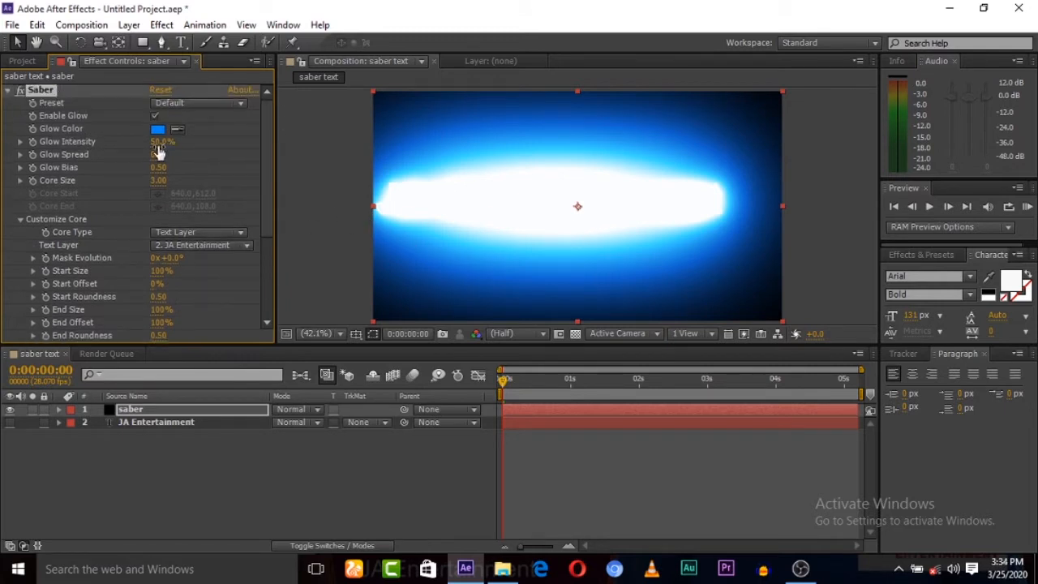
Step: Lower Saber's Glow Intensity to about 11% so the letters read as a crisp blue outline
{"action": "left_click_drag", "start_coordinate": [162, 141], "coordinate": [150, 141]}
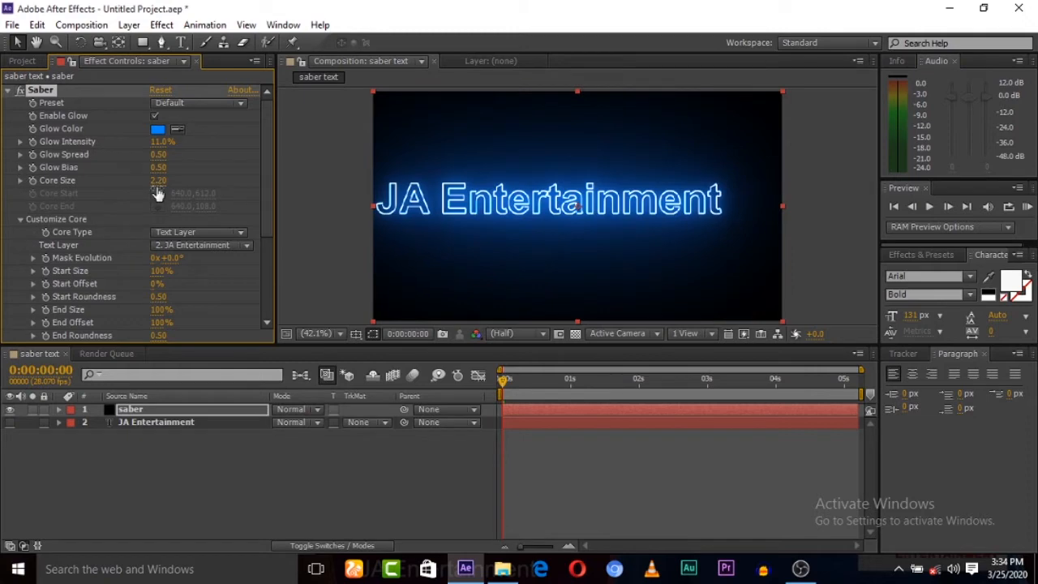
{"action": "left_click", "coordinate": [158, 180]}
{"action": "type", "text": "3"}
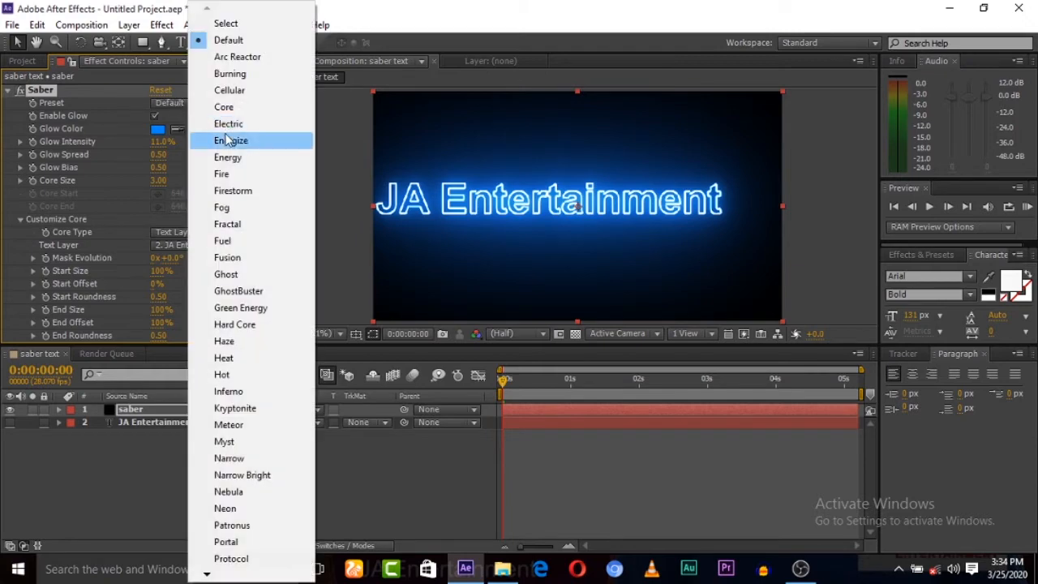
Step: Trial the Energize and Fire presets with reduced glow, then return to the Default blue look at 13% intensity
{"action": "left_click", "coordinate": [231, 140]}
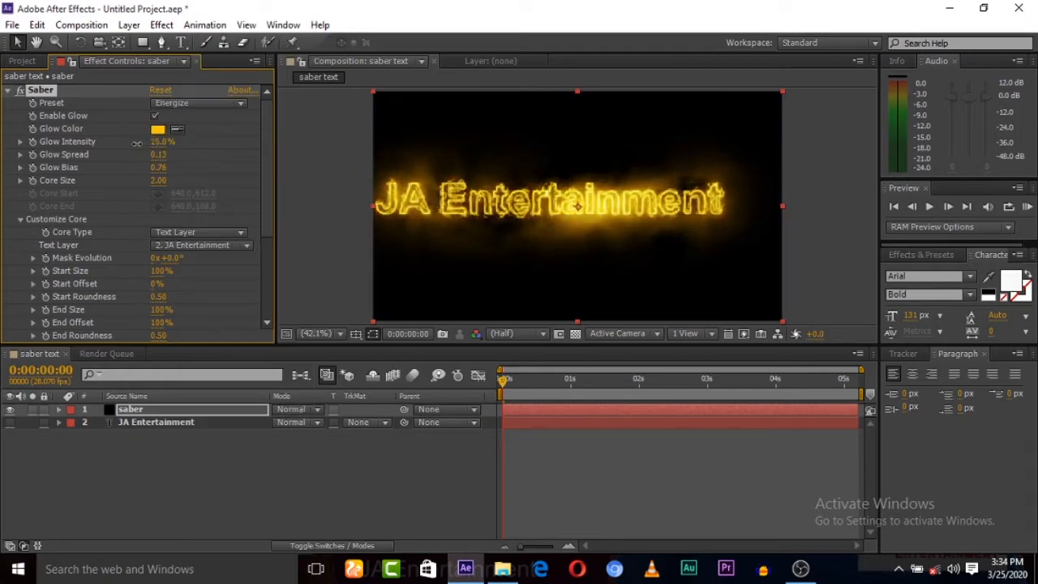
{"action": "left_click", "coordinate": [198, 103]}
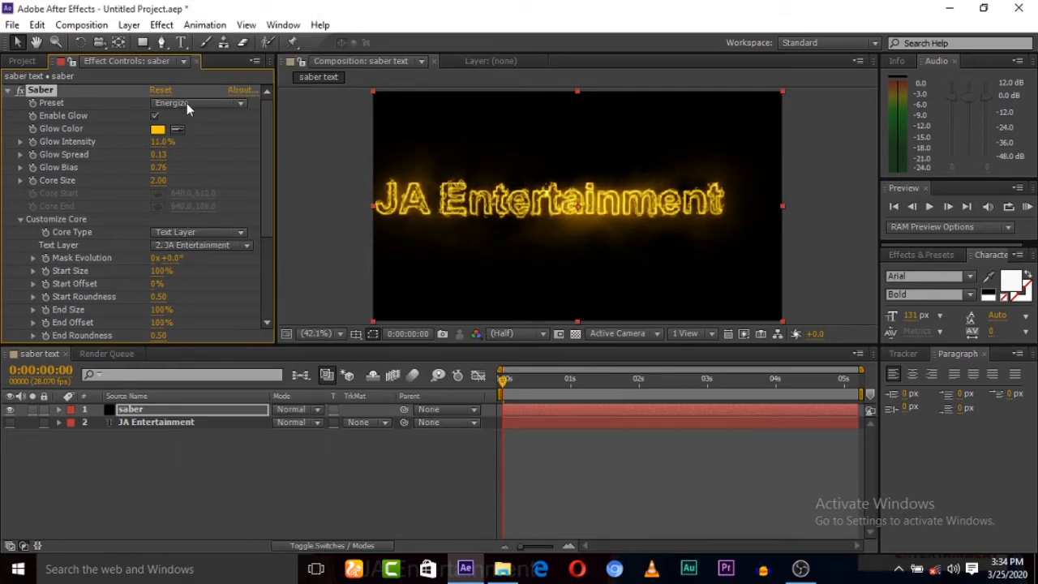
{"action": "left_click", "coordinate": [198, 103]}
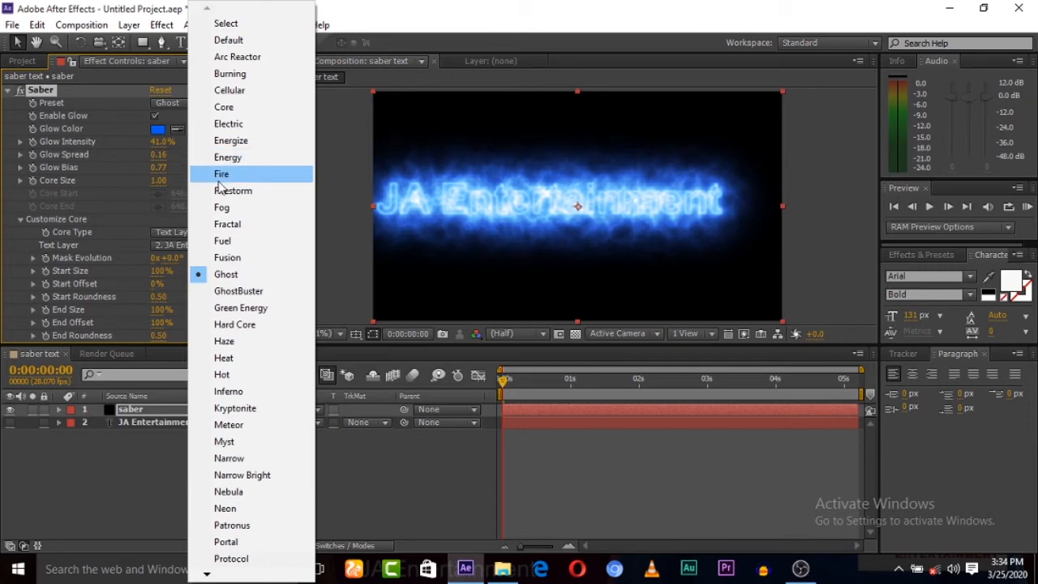
{"action": "left_click", "coordinate": [222, 174]}
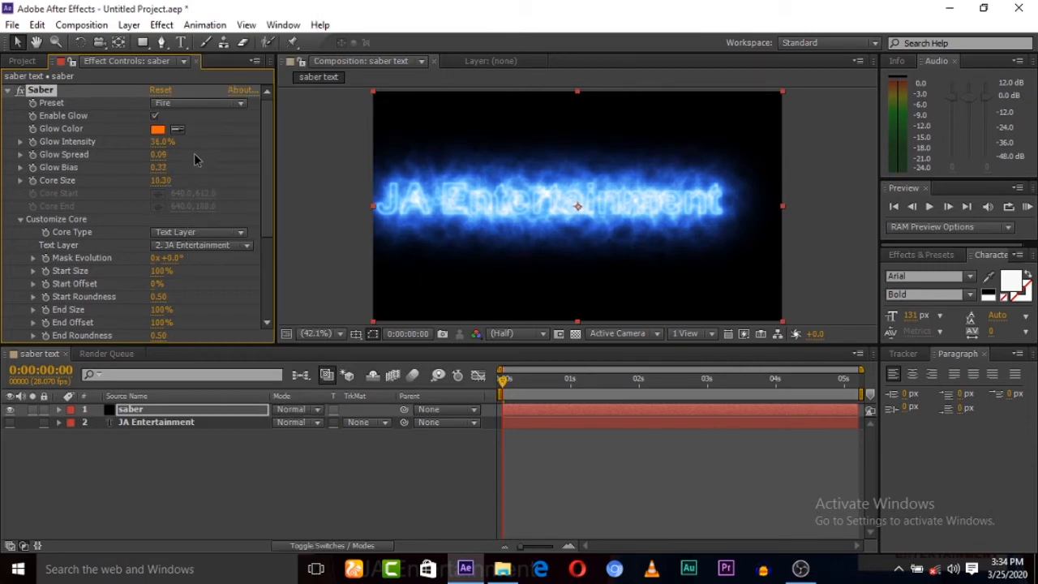
{"action": "left_click_drag", "start_coordinate": [167, 141], "coordinate": [138, 141]}
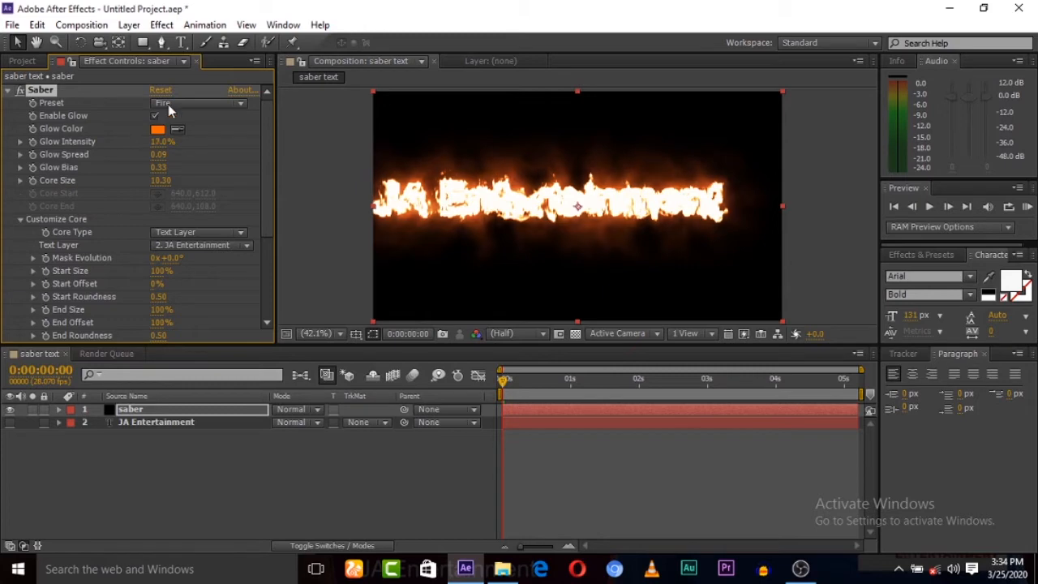
{"action": "left_click", "coordinate": [199, 103]}
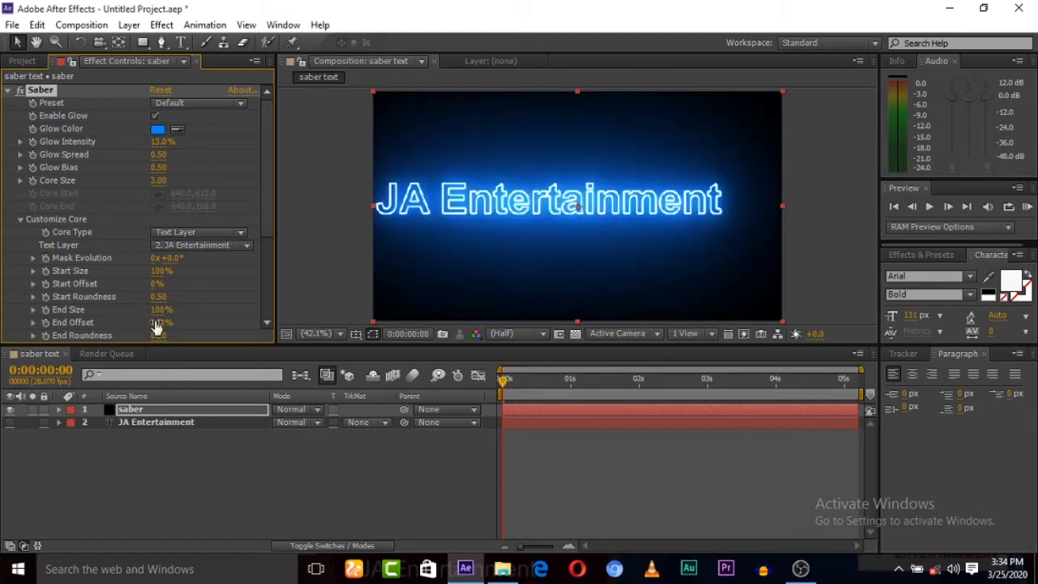
Step: Keyframe End Offset at 0% on the first frame so the outline starts hidden
{"action": "left_click", "coordinate": [163, 322]}
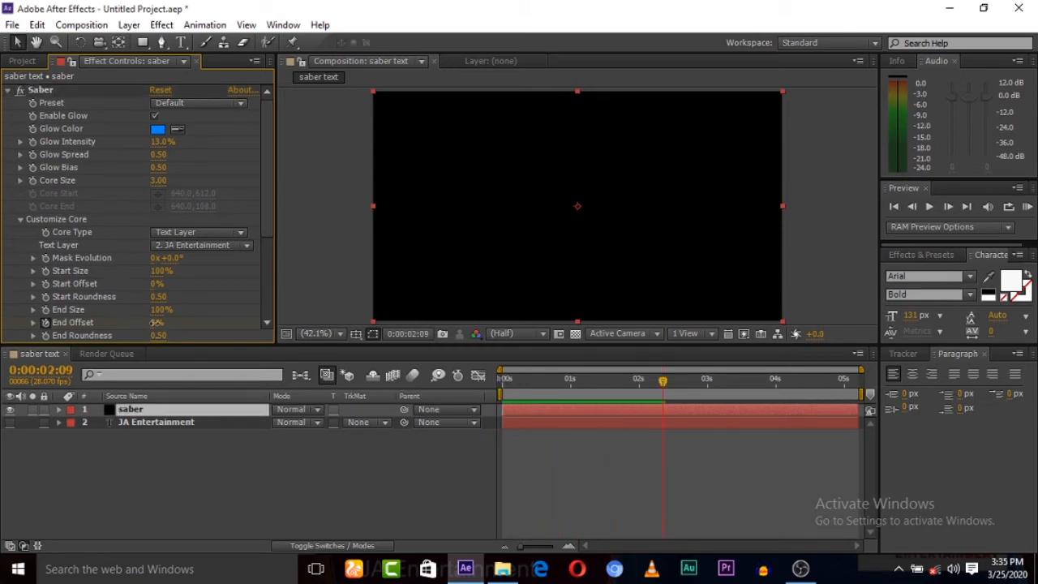
{"action": "left_click", "coordinate": [158, 322]}
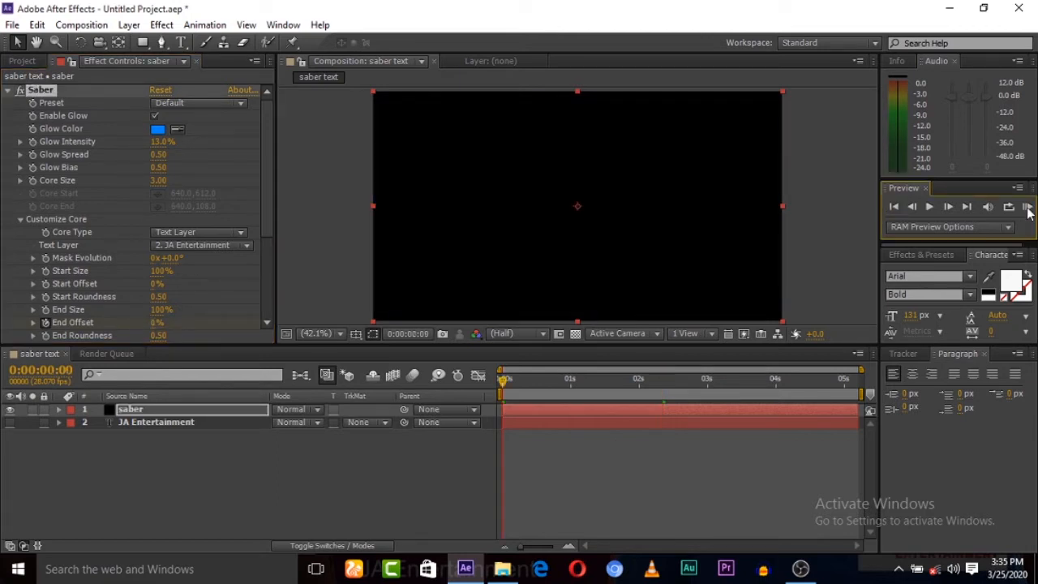
Step: Set End Offset to 100% around 0:00:02:11 and preview the draw-on animation
{"action": "left_click", "coordinate": [1028, 207]}
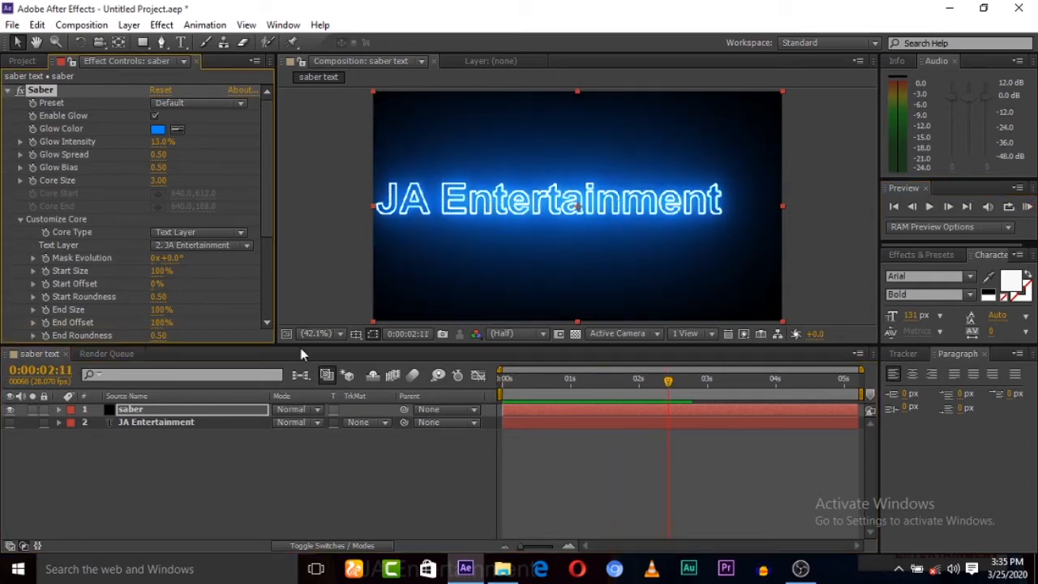
{"action": "left_click", "coordinate": [568, 378]}
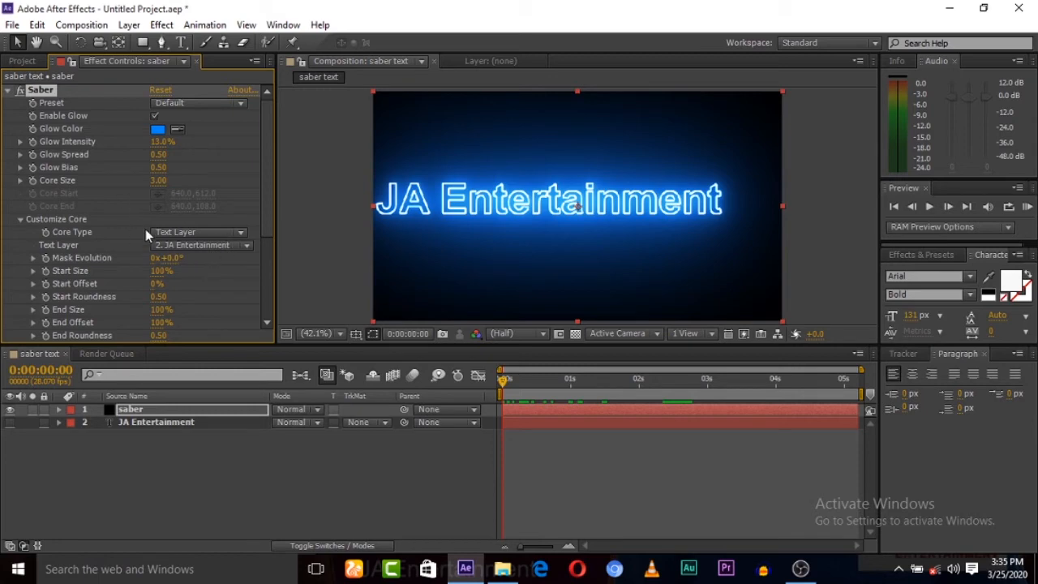
{"action": "scroll", "scroll_direction": "down", "scroll_amount": 3}
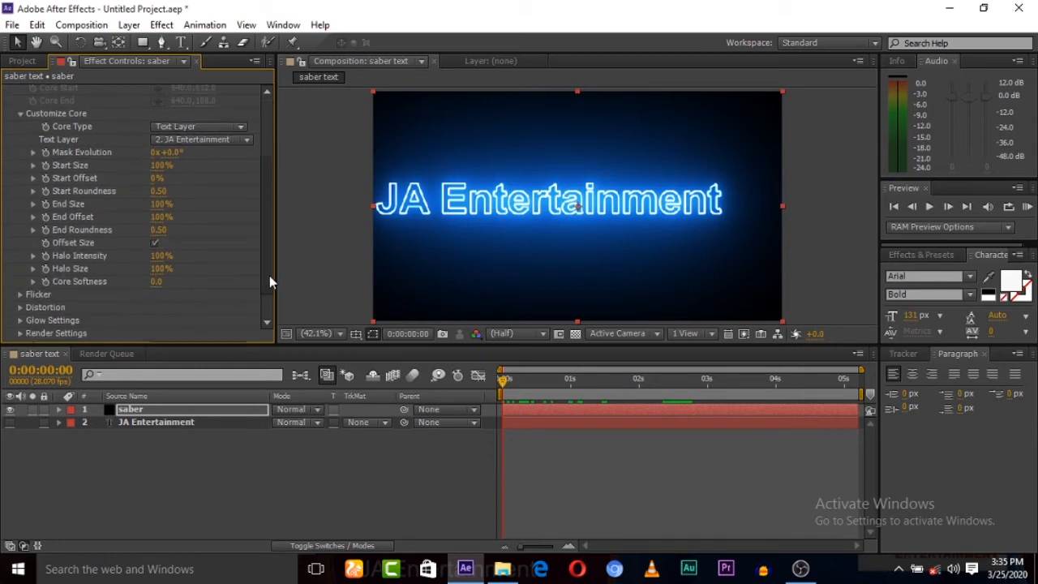